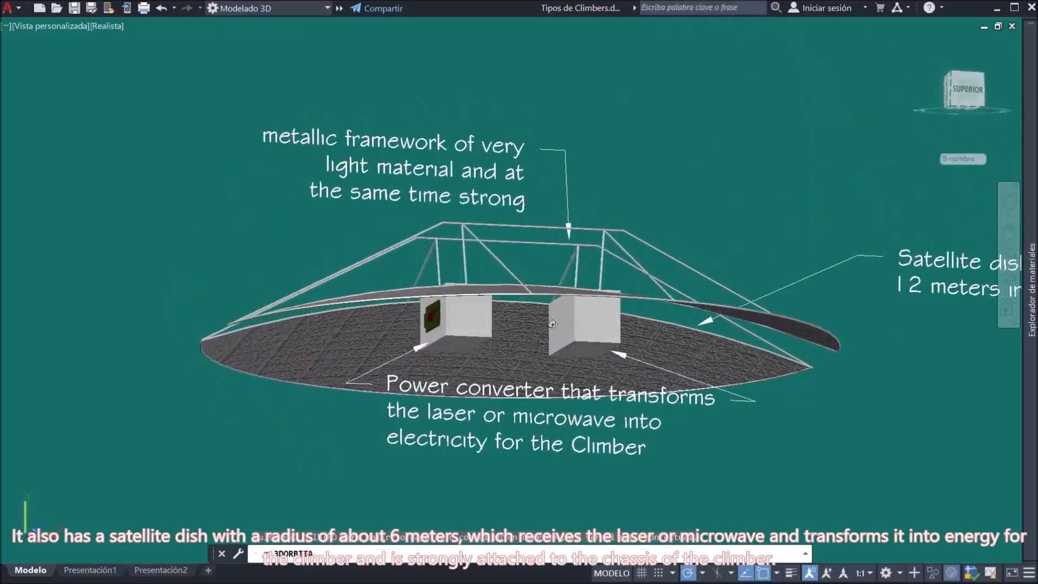
Place the dish-and-cover assembly at its new position on the climber's tether.
{"action": "scroll", "scroll_direction": "down", "scroll_amount": 3}
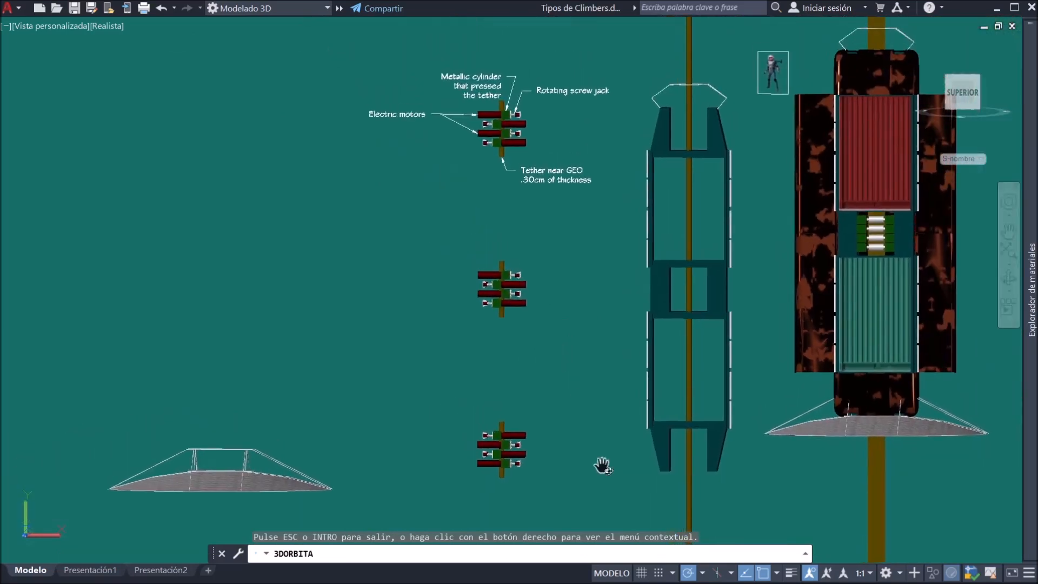
{"action": "scroll", "scroll_direction": "up", "scroll_amount": 3}
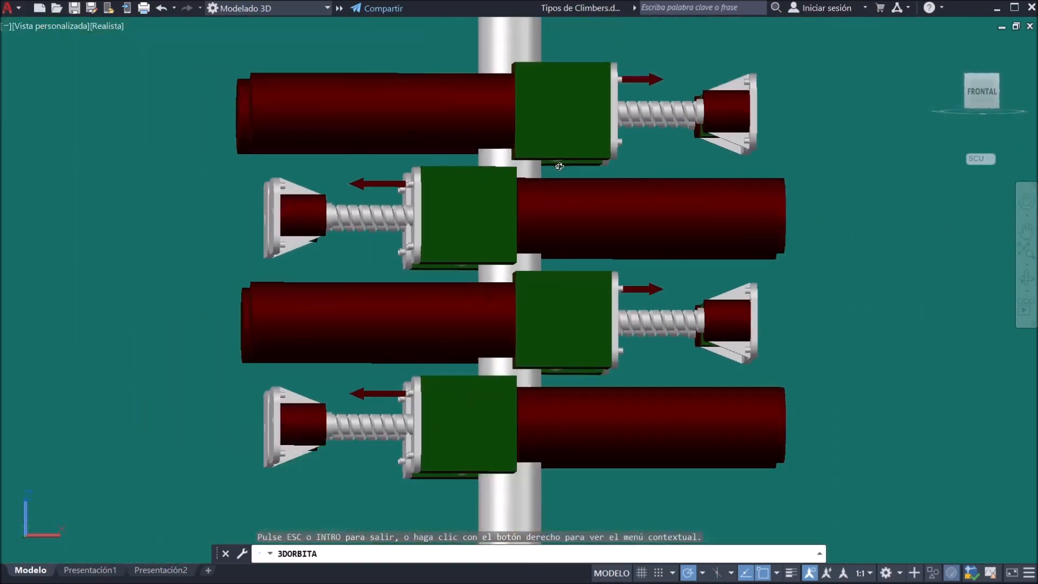
{"action": "mouse_move", "coordinate": [391, 181]}
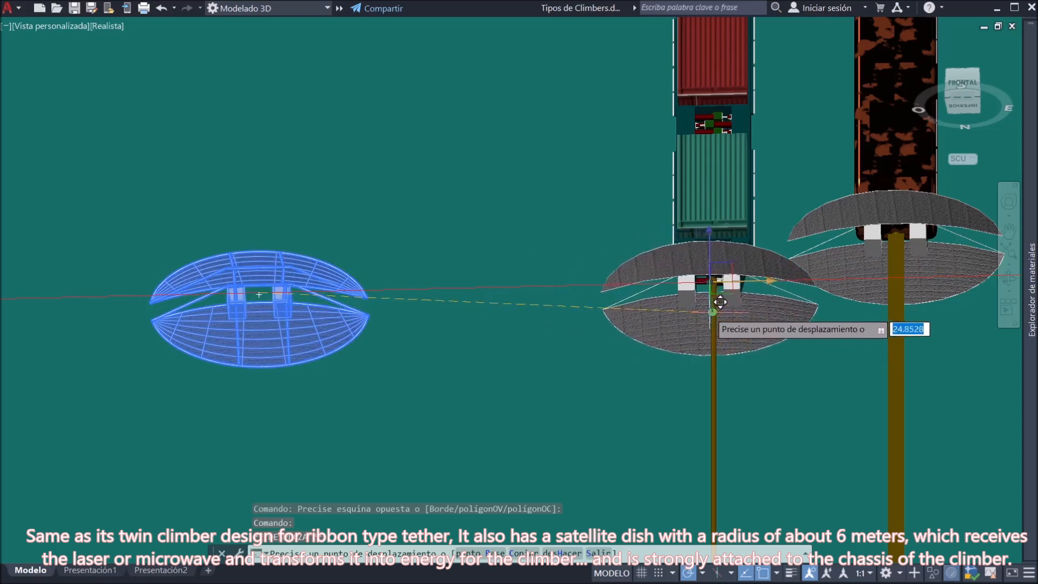
{"action": "left_click", "coordinate": [795, 418]}
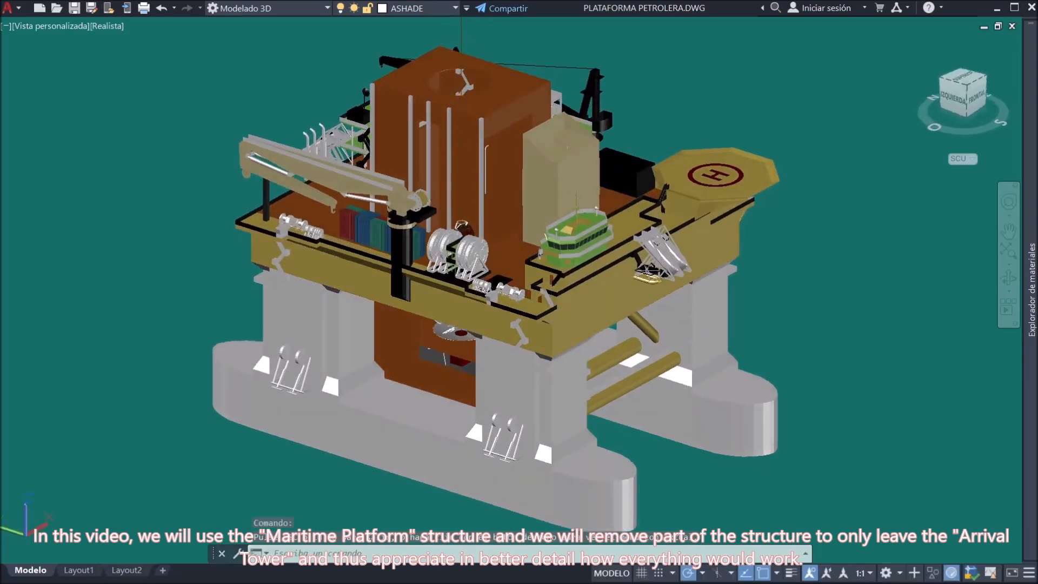
List the platform drawing's layers, including Bloque Plataforma, Escombros and Torre GRUA.
{"action": "left_click", "coordinate": [456, 7]}
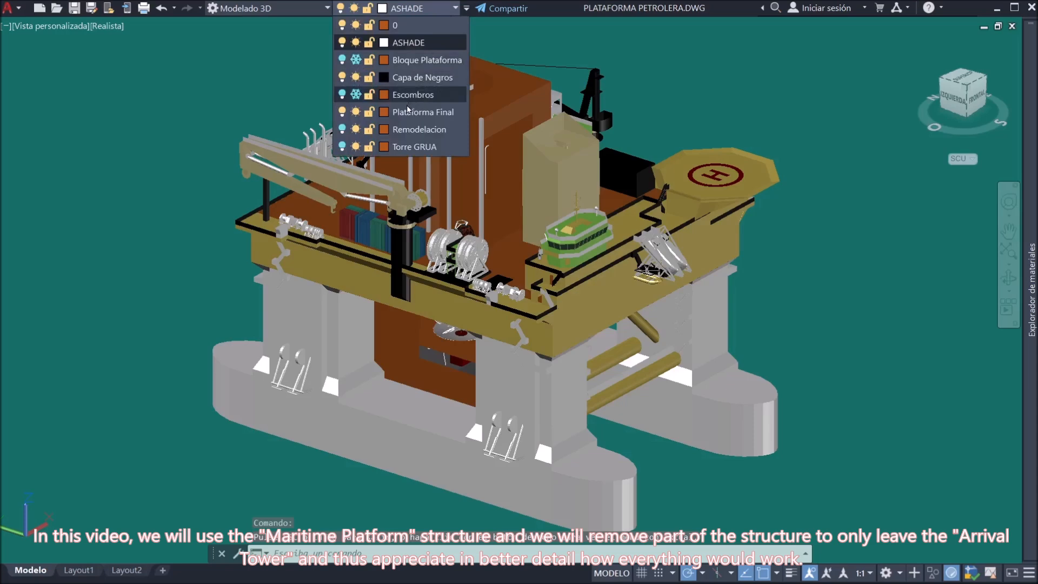